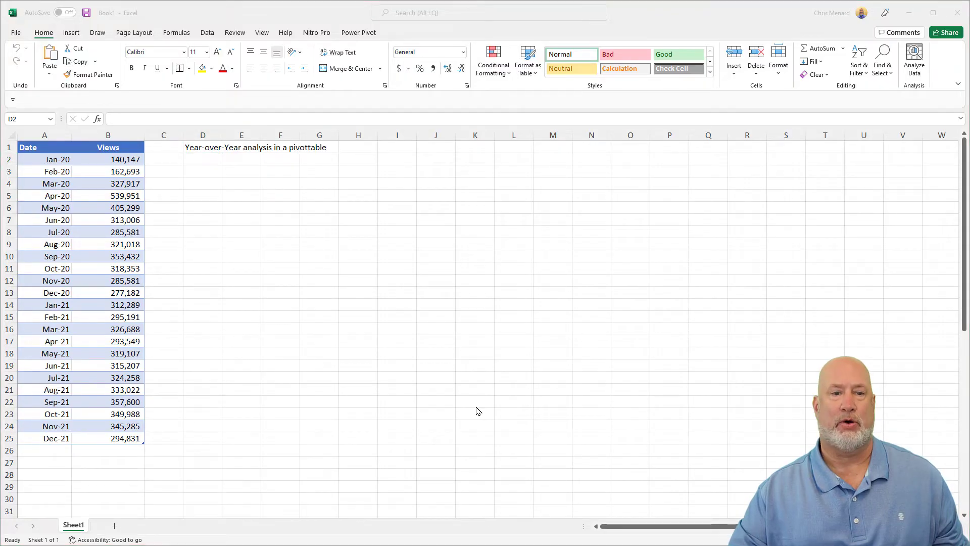
Paste the Microsoft revenue news clipping beside the Date/Views table and select a table cell.
{"action": "left_click", "coordinate": [202, 171]}
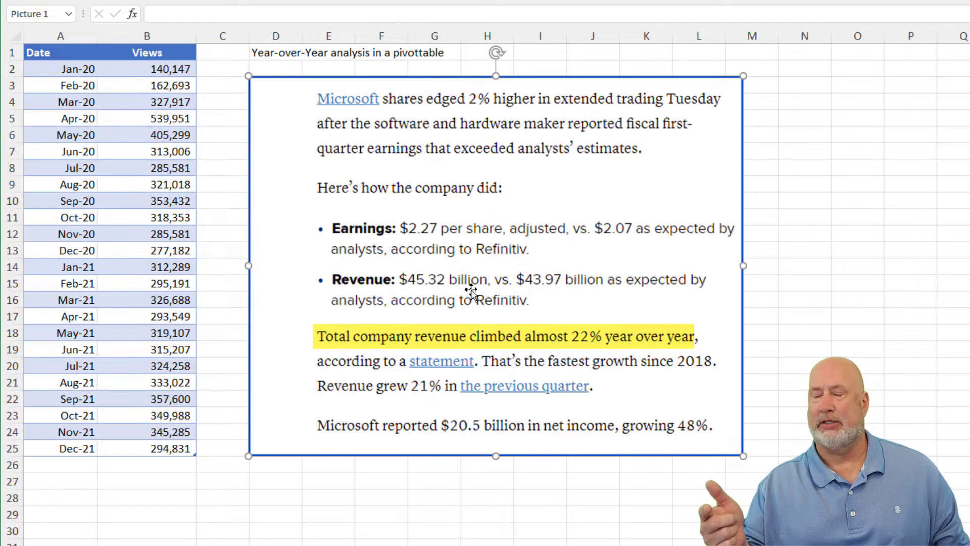
{"action": "mouse_move", "coordinate": [549, 216]}
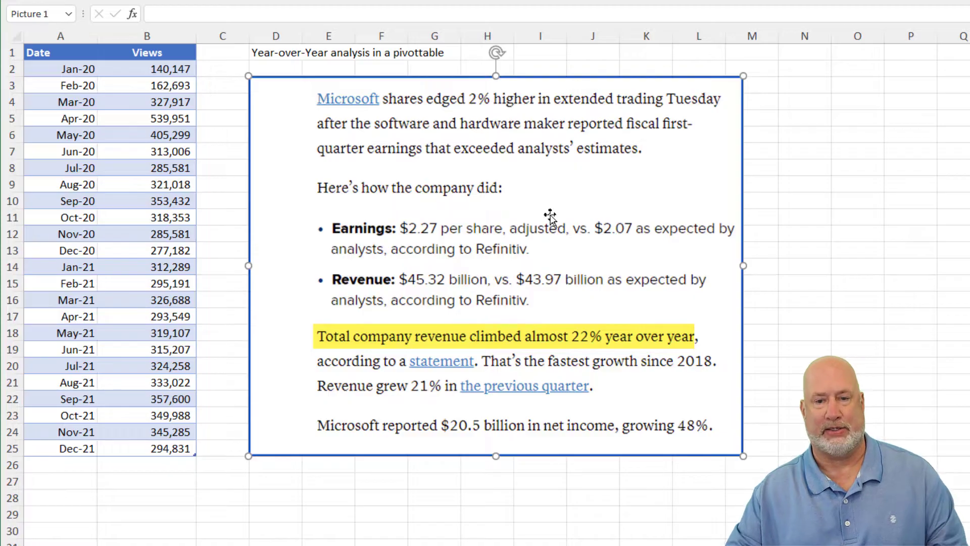
{"action": "left_click", "coordinate": [78, 101]}
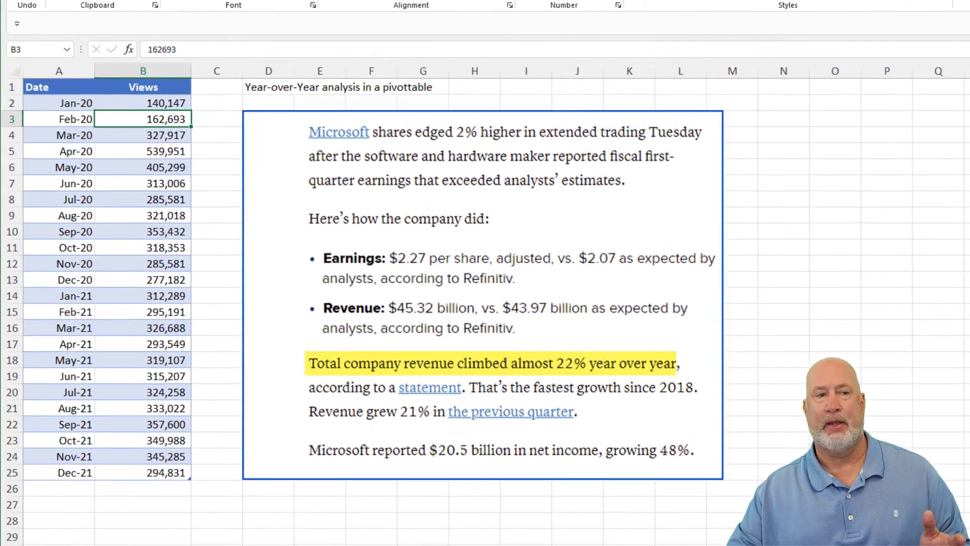
Insert a PivotTable on a new worksheet with Date in rows and Views summed as values.
{"action": "left_click", "coordinate": [87, 39]}
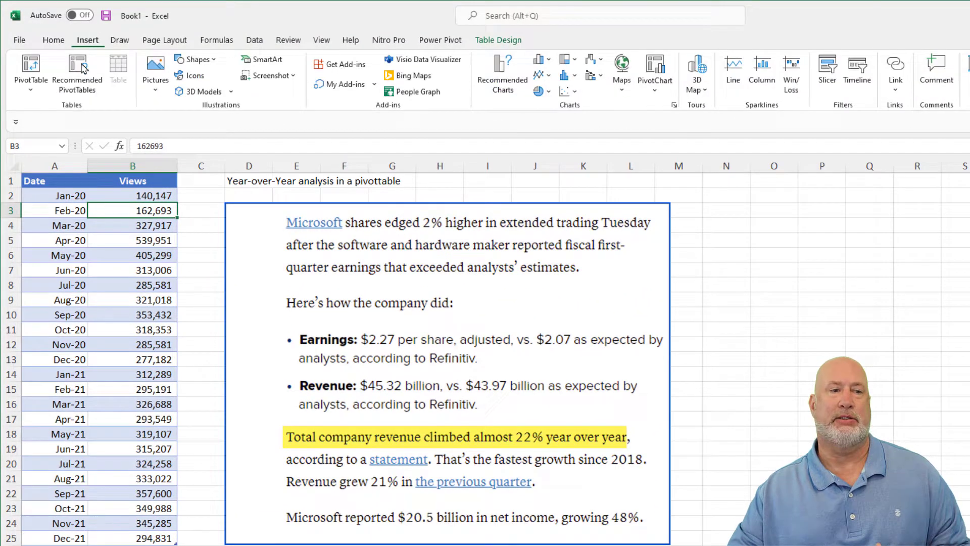
{"action": "left_click", "coordinate": [29, 71]}
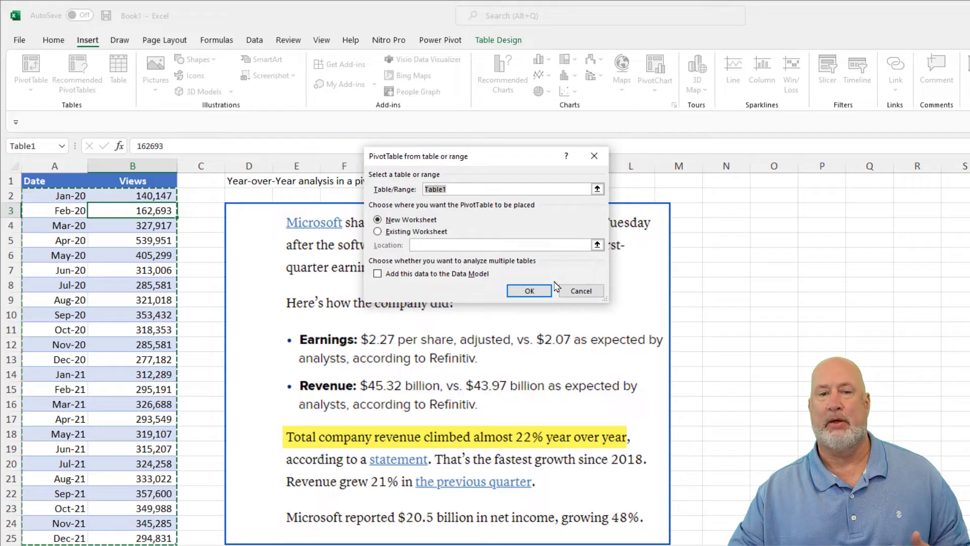
{"action": "left_click", "coordinate": [529, 291]}
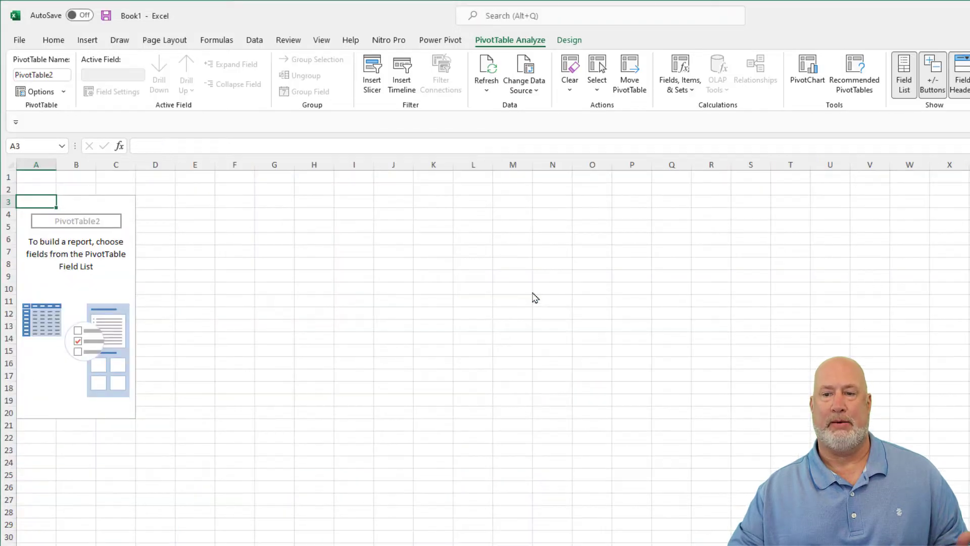
{"action": "left_click", "coordinate": [903, 73]}
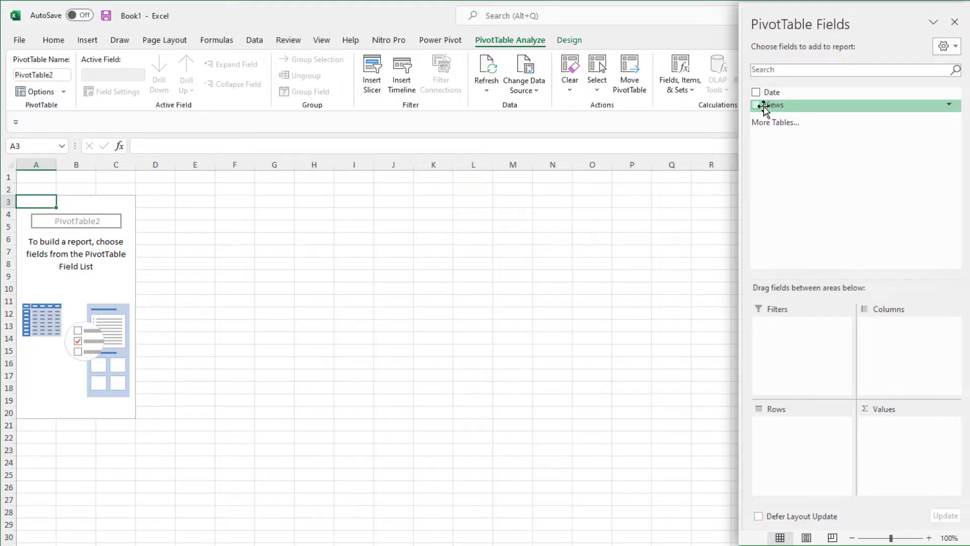
{"action": "left_click", "coordinate": [756, 92]}
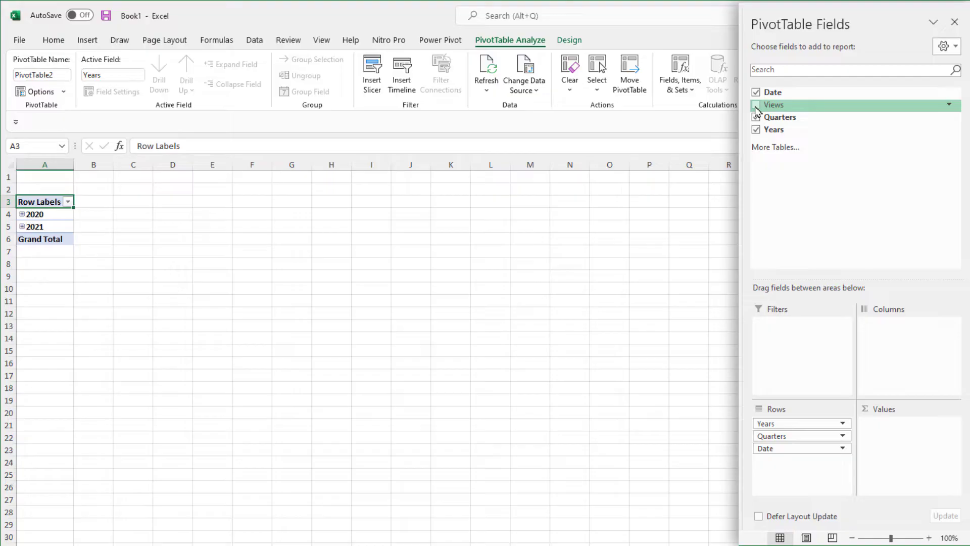
{"action": "left_click", "coordinate": [756, 104]}
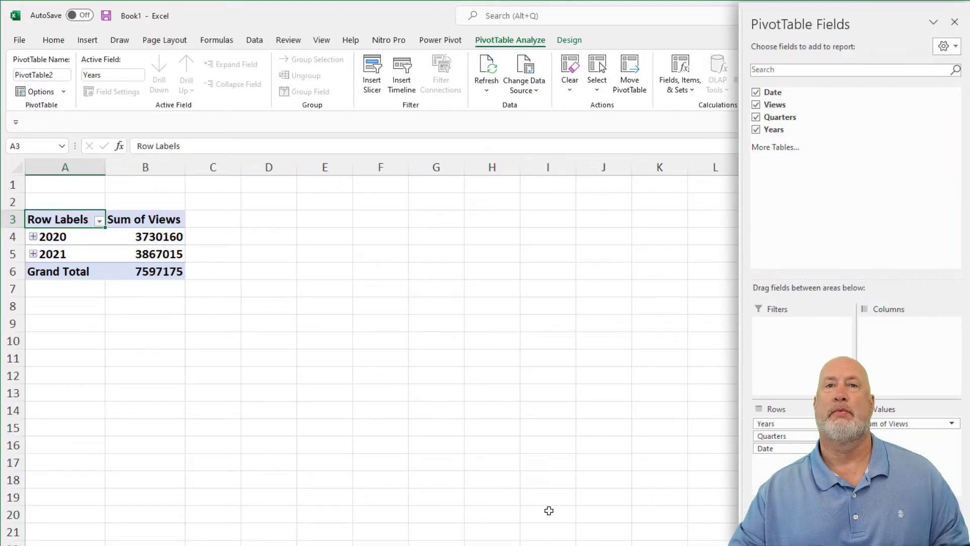
{"action": "left_click", "coordinate": [52, 237]}
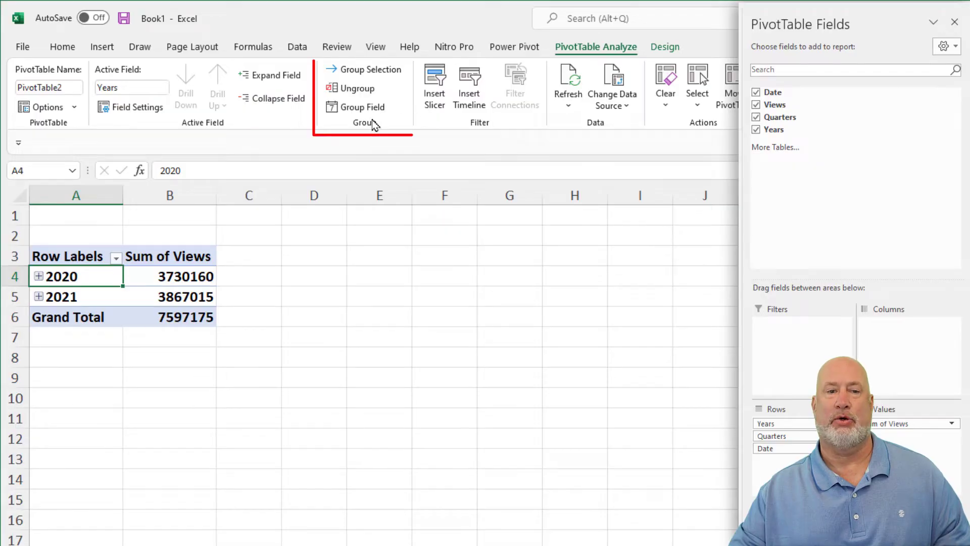
Ungroup the Date field, then group it by Months and Years.
{"action": "left_click", "coordinate": [355, 87]}
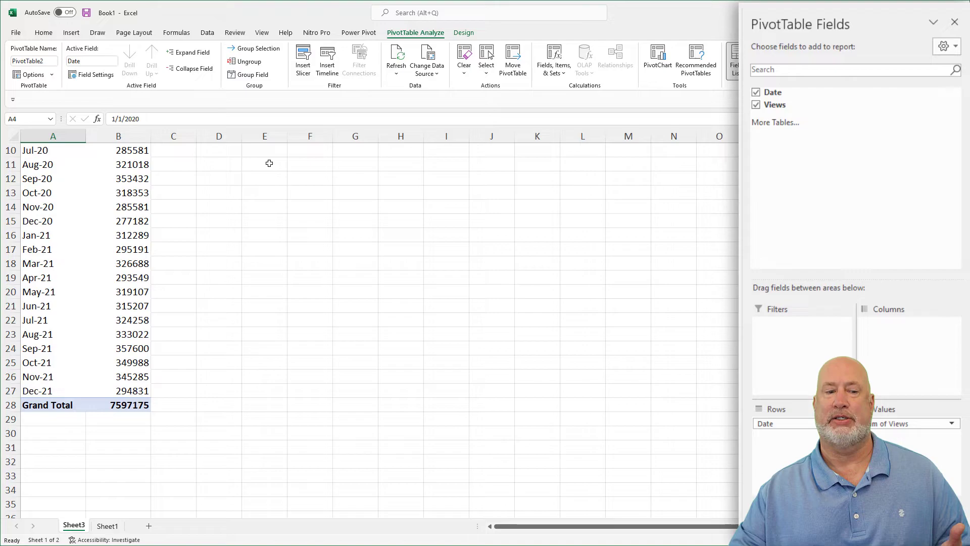
{"action": "left_click", "coordinate": [247, 62]}
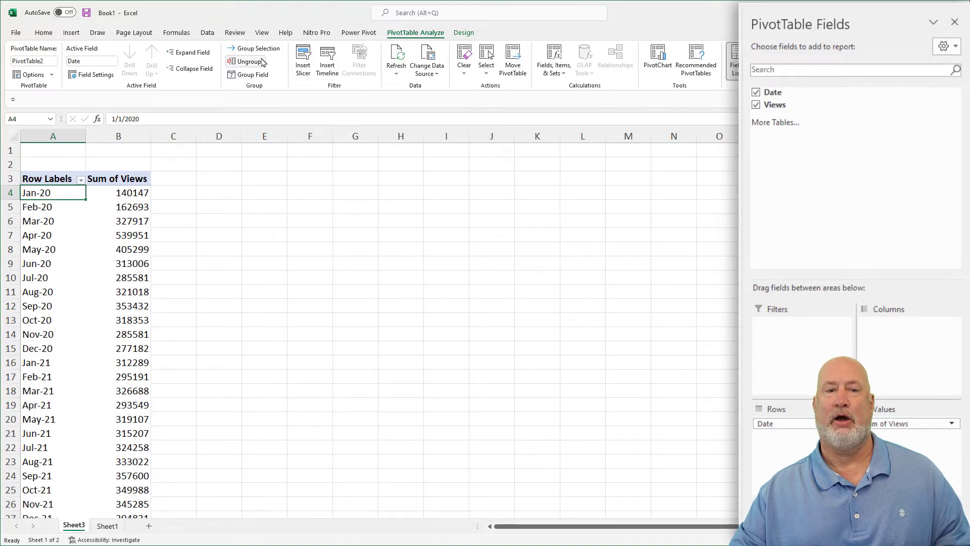
{"action": "left_click", "coordinate": [253, 74]}
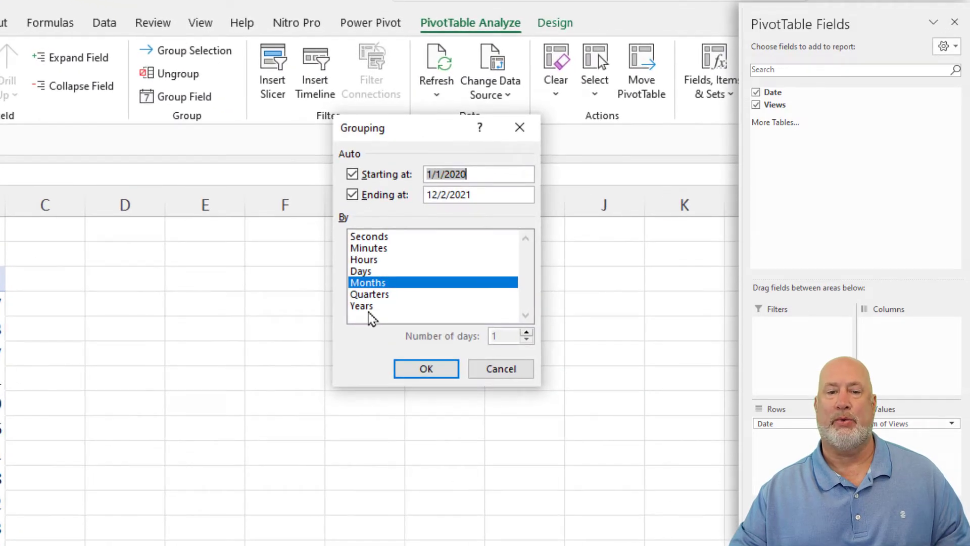
{"action": "left_click", "coordinate": [362, 305]}
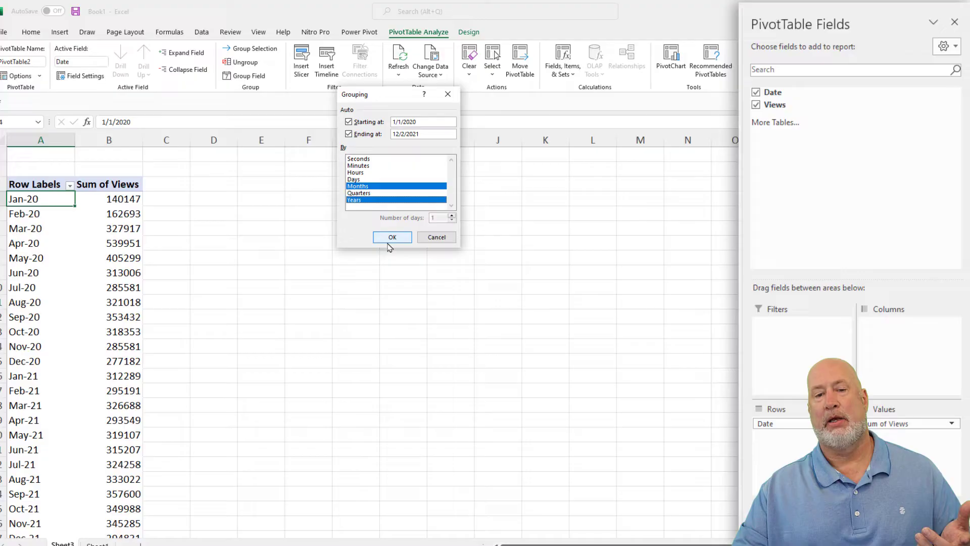
{"action": "left_click", "coordinate": [392, 236]}
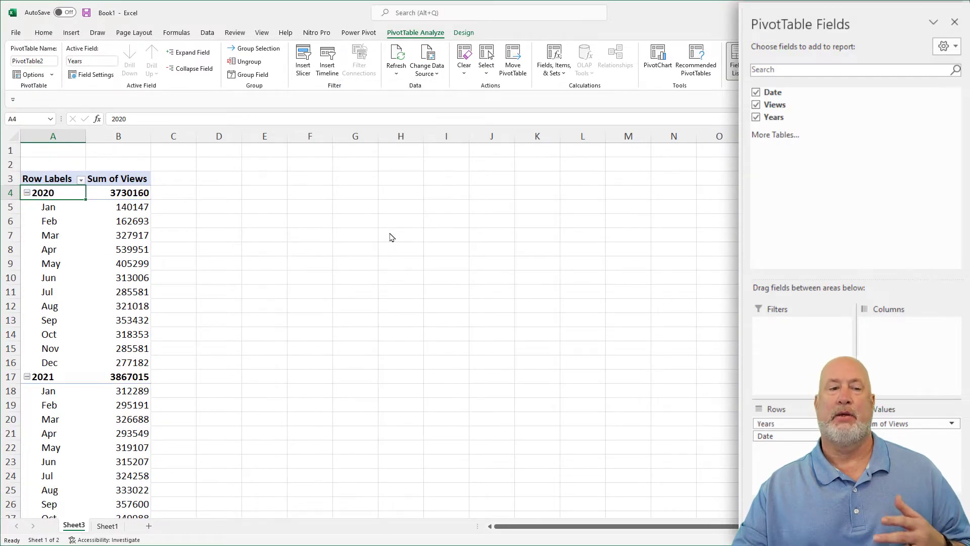
Move Years into the pivot columns and remove the Grand Total column.
{"action": "scroll", "scroll_direction": "down", "scroll_amount": 3}
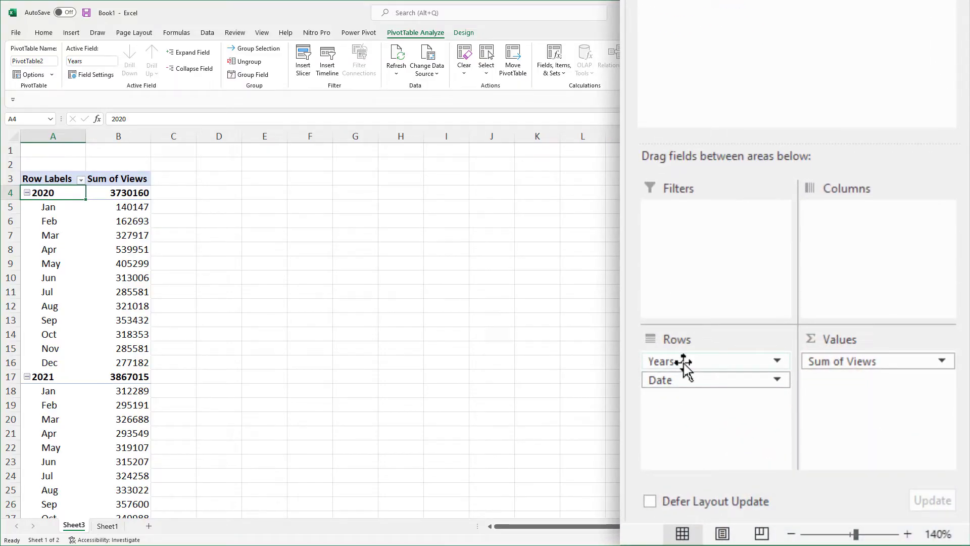
{"action": "left_click_drag", "start_coordinate": [659, 361], "coordinate": [863, 224]}
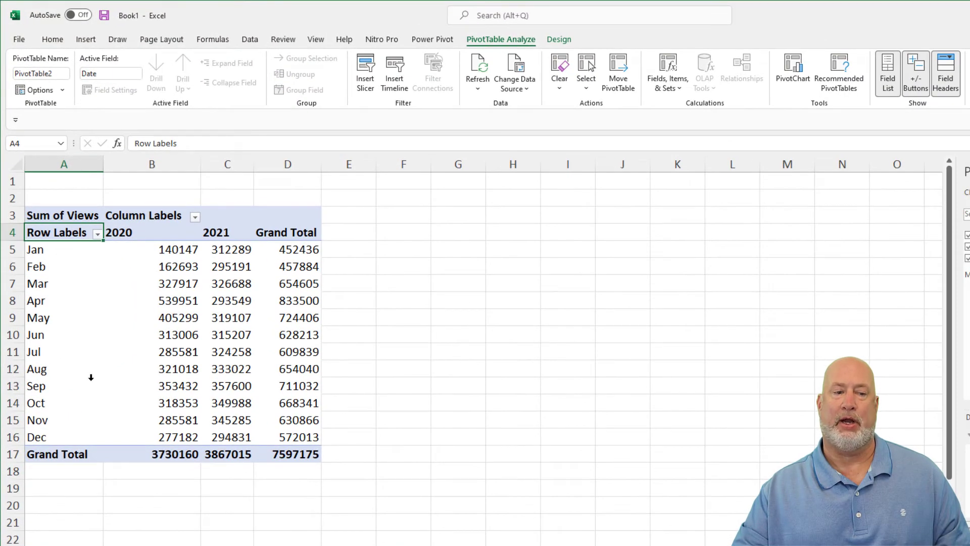
{"action": "left_click", "coordinate": [287, 232]}
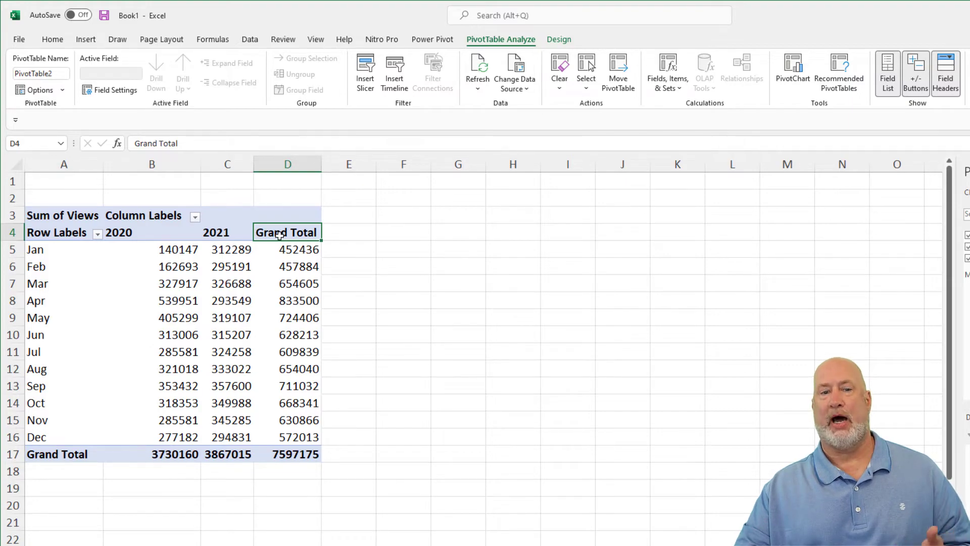
{"action": "right_click", "coordinate": [286, 233]}
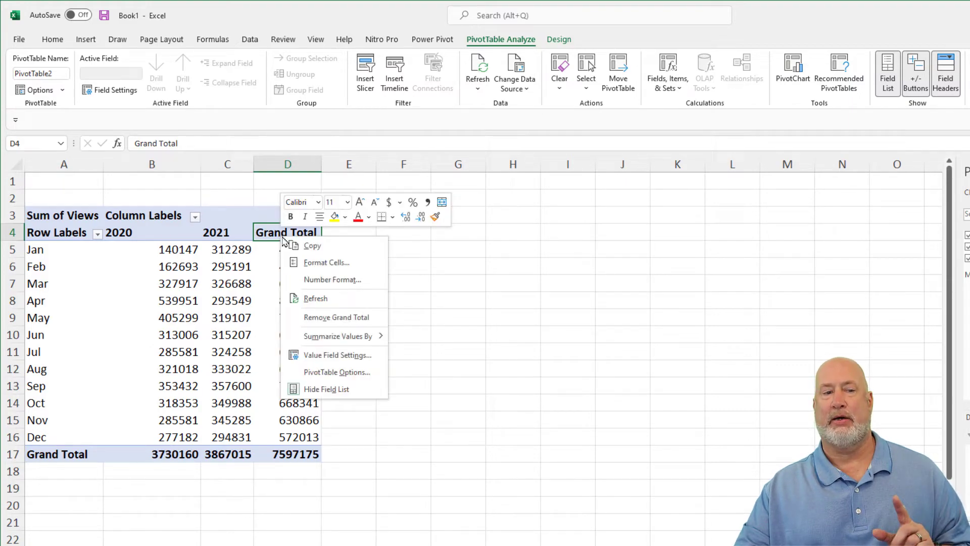
{"action": "mouse_move", "coordinate": [336, 316]}
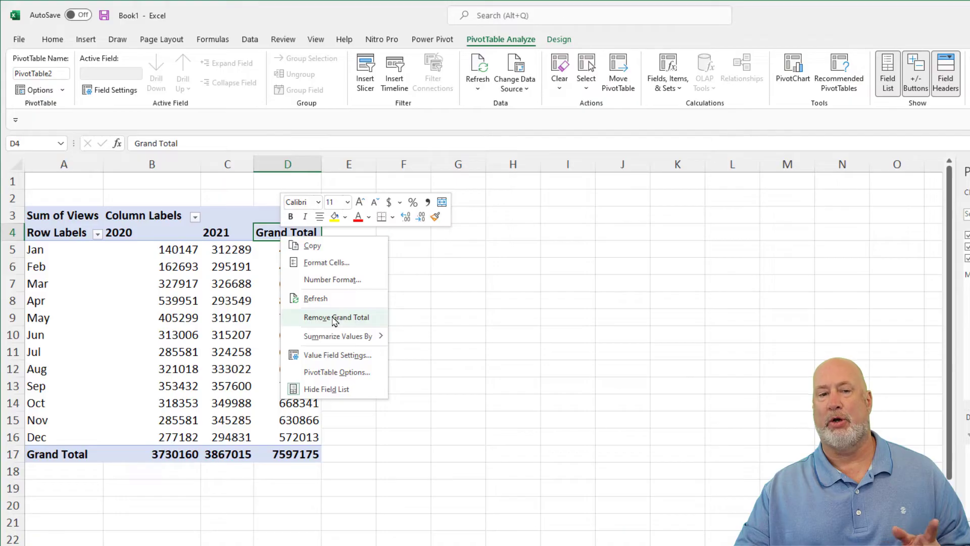
{"action": "left_click", "coordinate": [336, 317]}
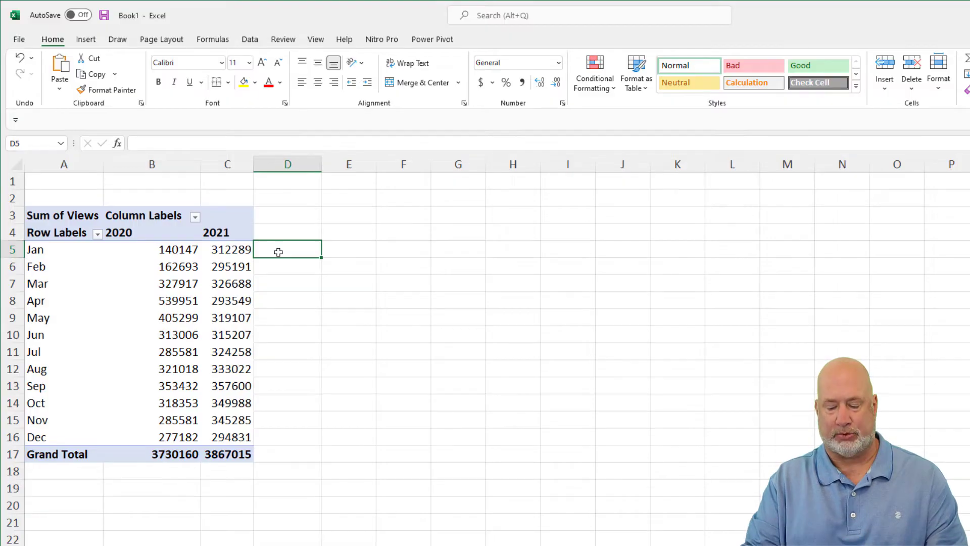
Enter =C5/B5-1 in D5 for January's growth (1.228296), then reselect the pivot.
{"action": "type", "text": "="}
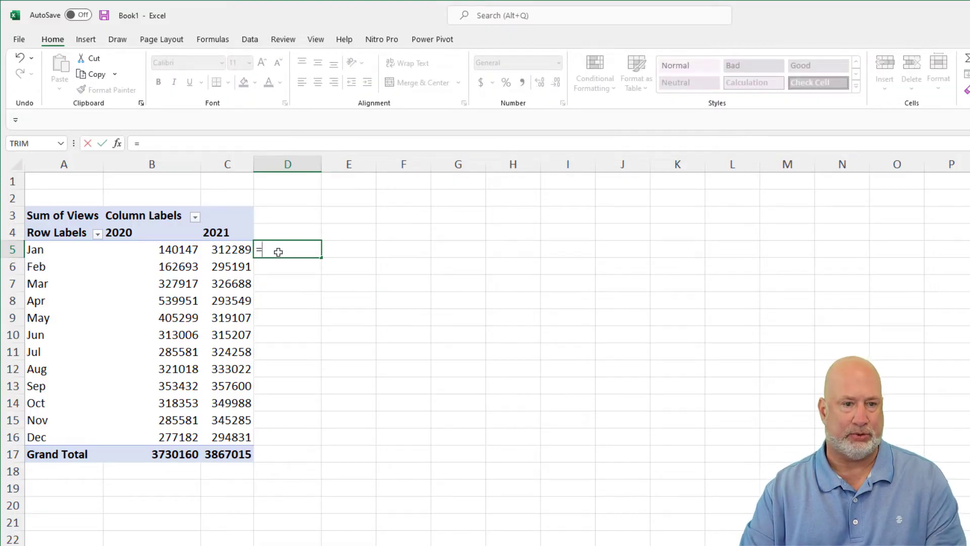
{"action": "left_click", "coordinate": [227, 248]}
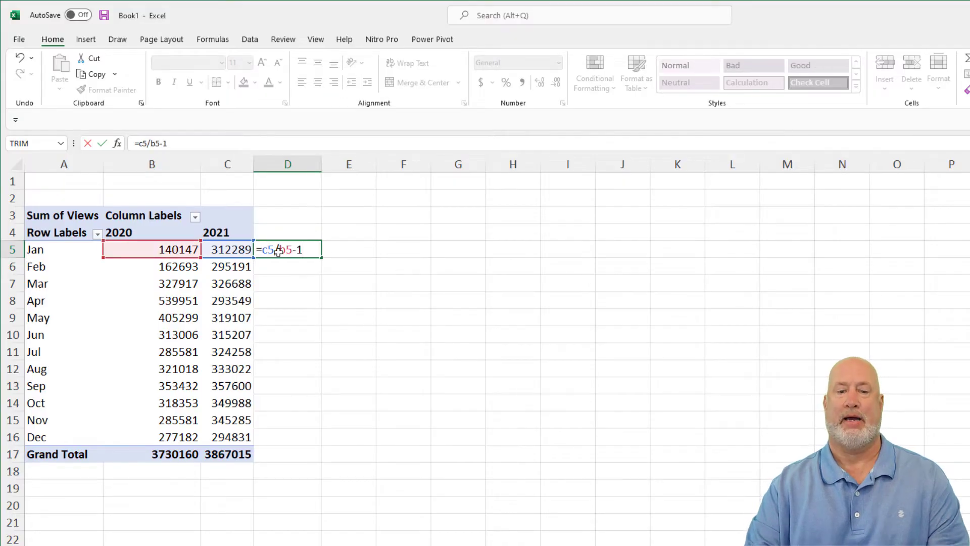
{"action": "key", "text": "Enter"}
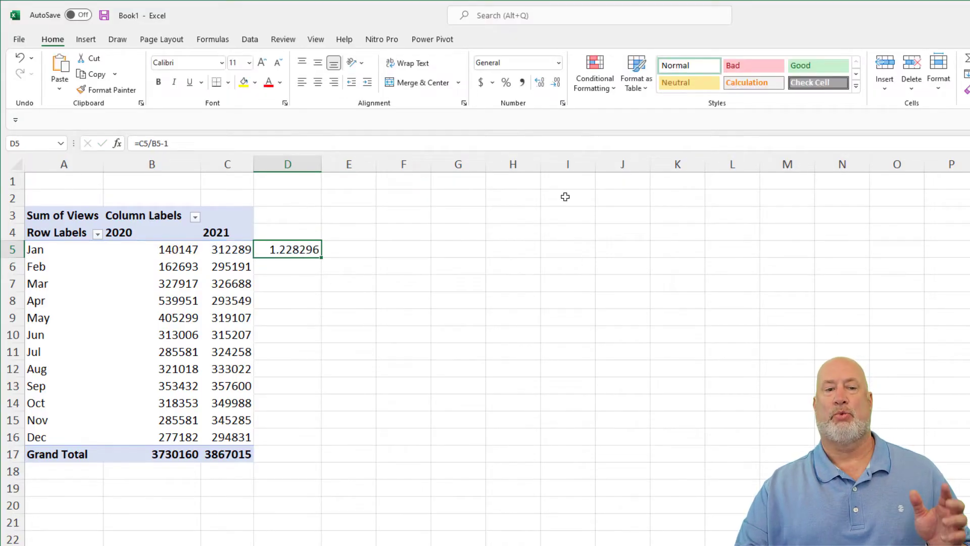
{"action": "mouse_move", "coordinate": [533, 220]}
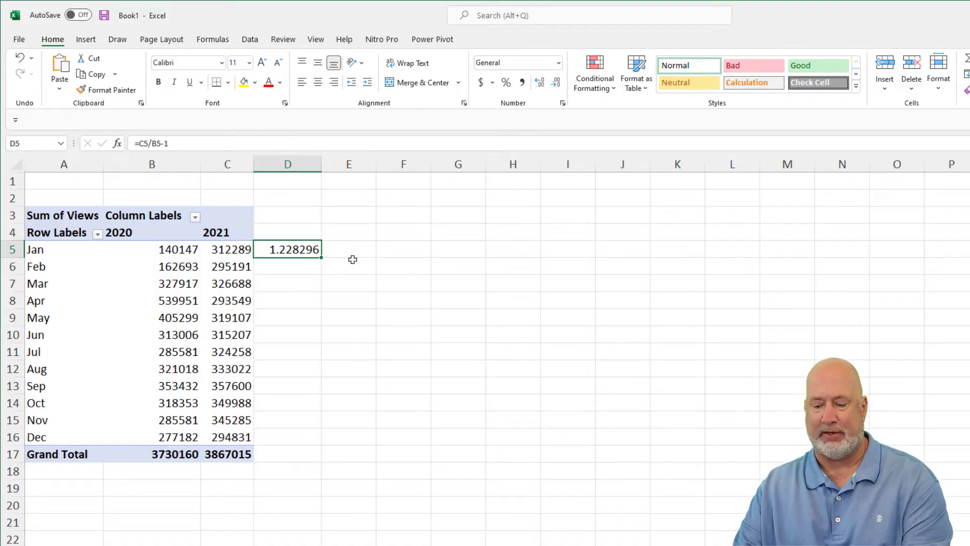
{"action": "left_click", "coordinate": [228, 248]}
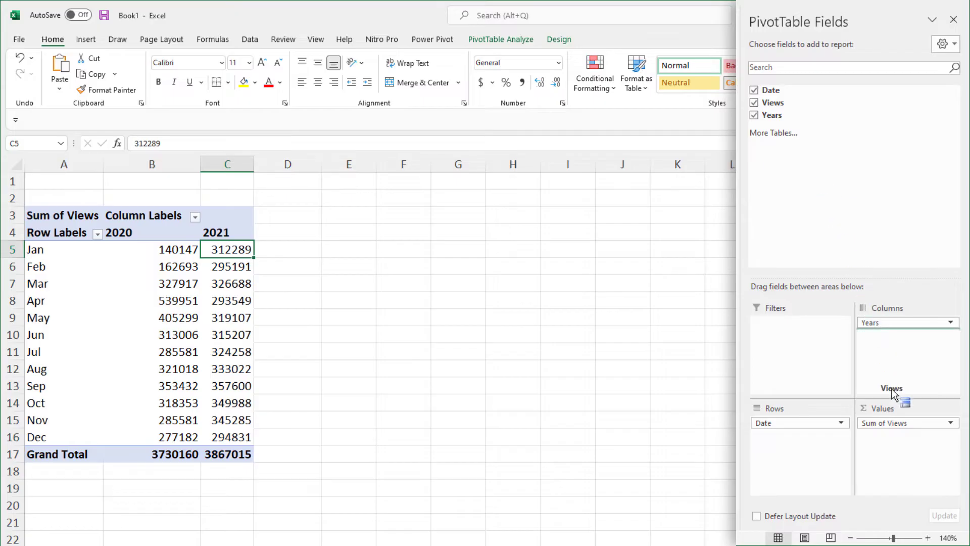
Drag Views into the Values area again to get a Sum of Views2 column per year.
{"action": "left_click_drag", "start_coordinate": [891, 388], "coordinate": [900, 457]}
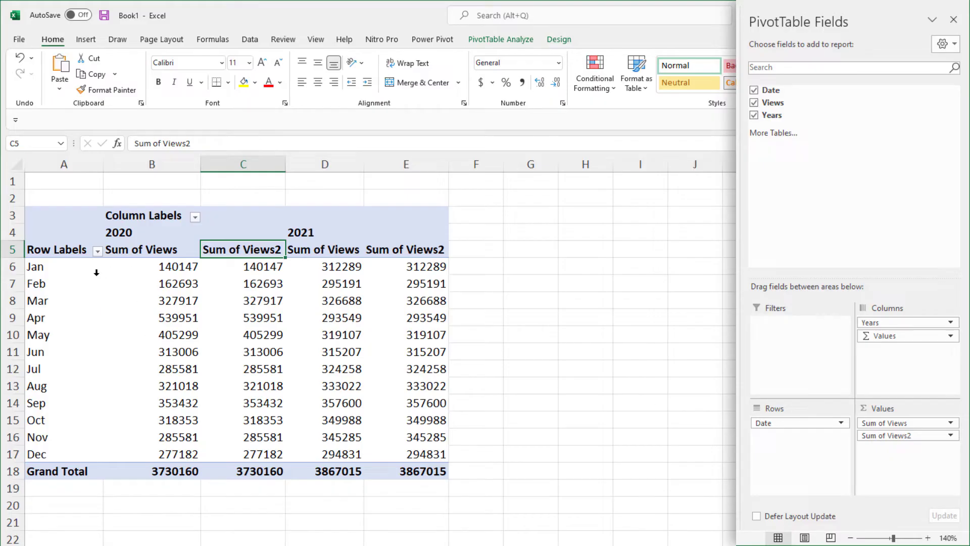
{"action": "mouse_move", "coordinate": [350, 267]}
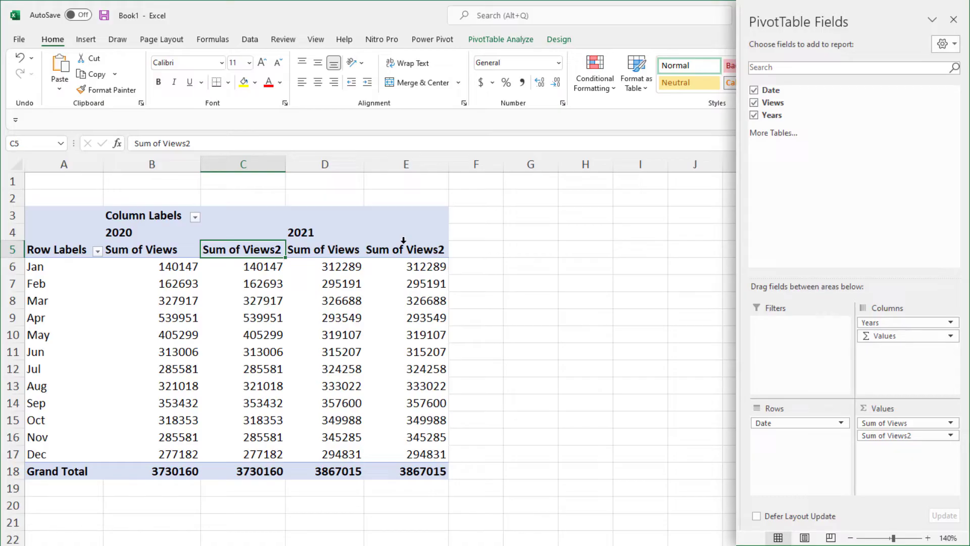
Show Sum of Views2 as % Difference From Years, base item (previous).
{"action": "right_click", "coordinate": [406, 249]}
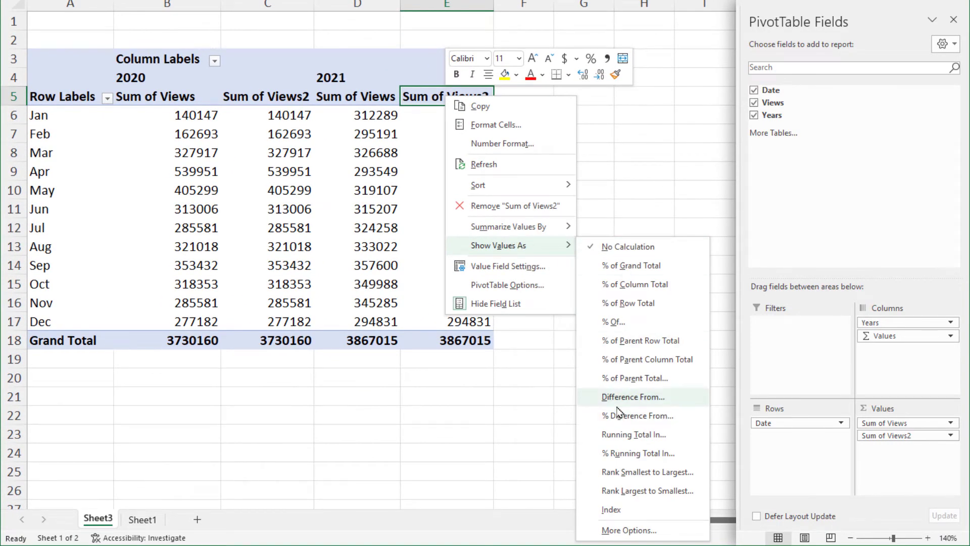
{"action": "mouse_move", "coordinate": [637, 415]}
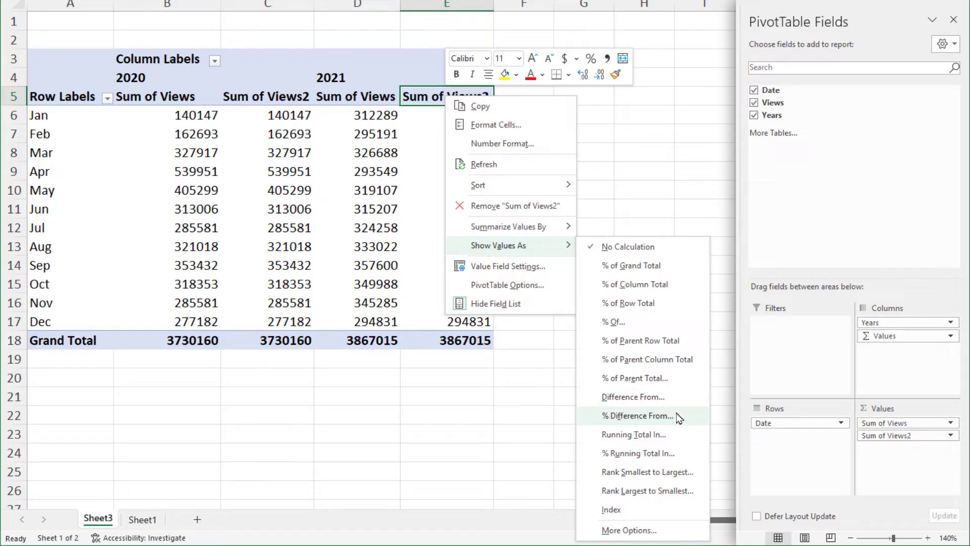
{"action": "mouse_move", "coordinate": [632, 396]}
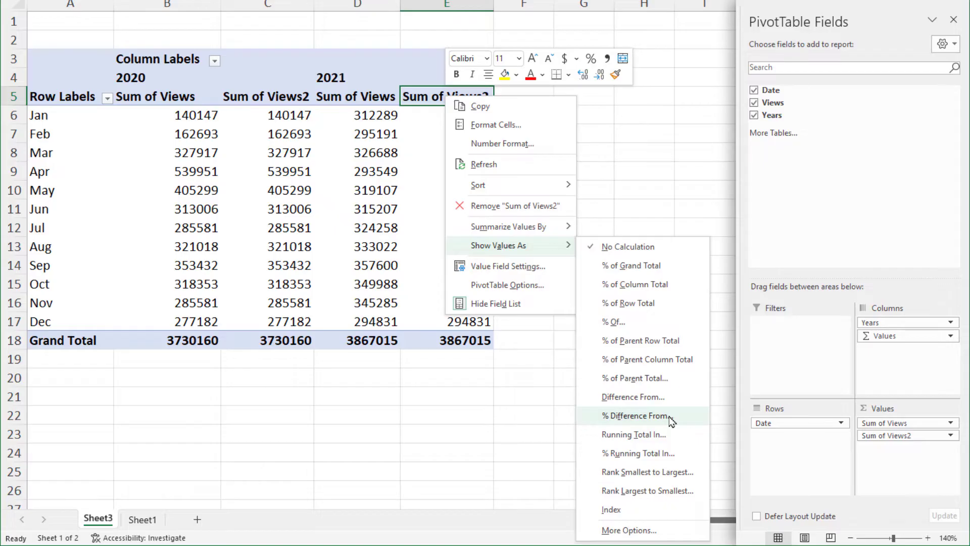
{"action": "left_click", "coordinate": [637, 415]}
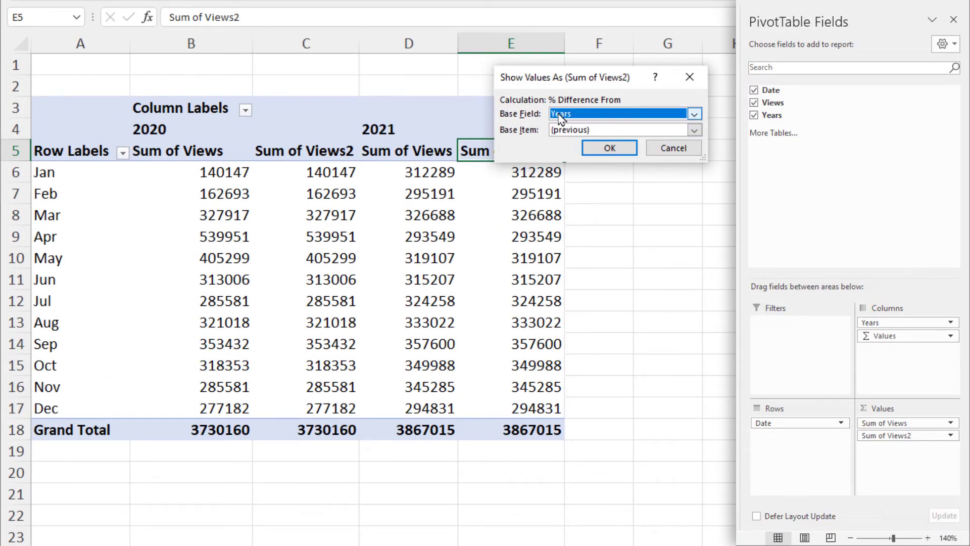
{"action": "left_click", "coordinate": [694, 129]}
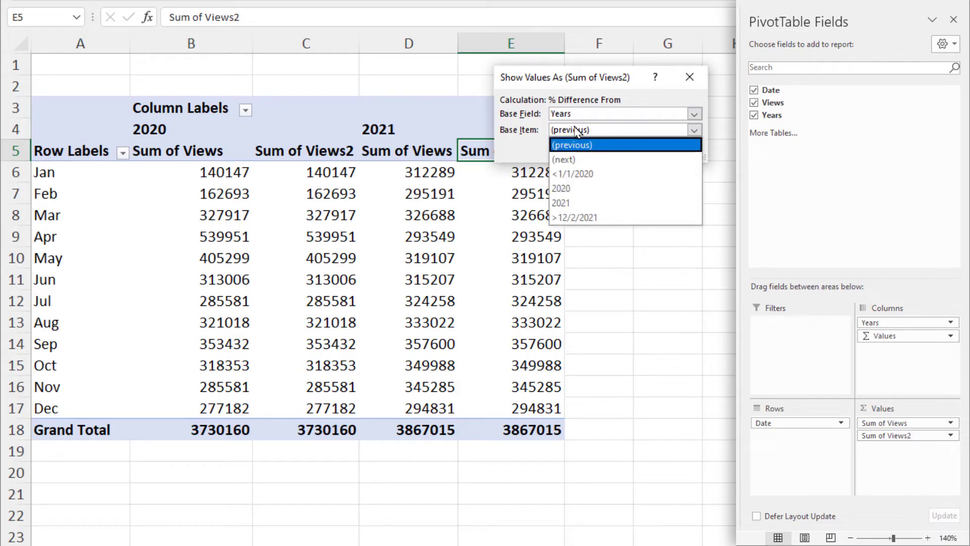
{"action": "mouse_move", "coordinate": [585, 153]}
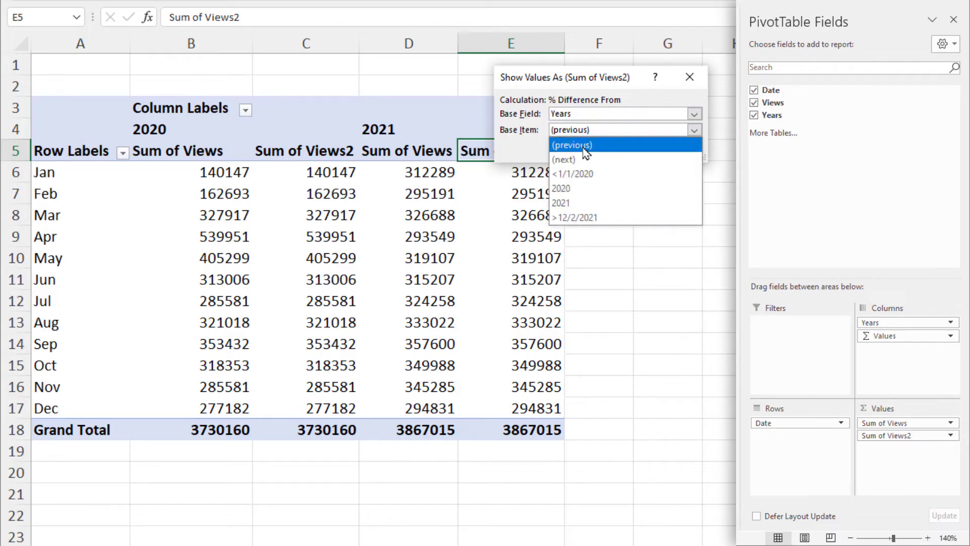
{"action": "left_click", "coordinate": [570, 145]}
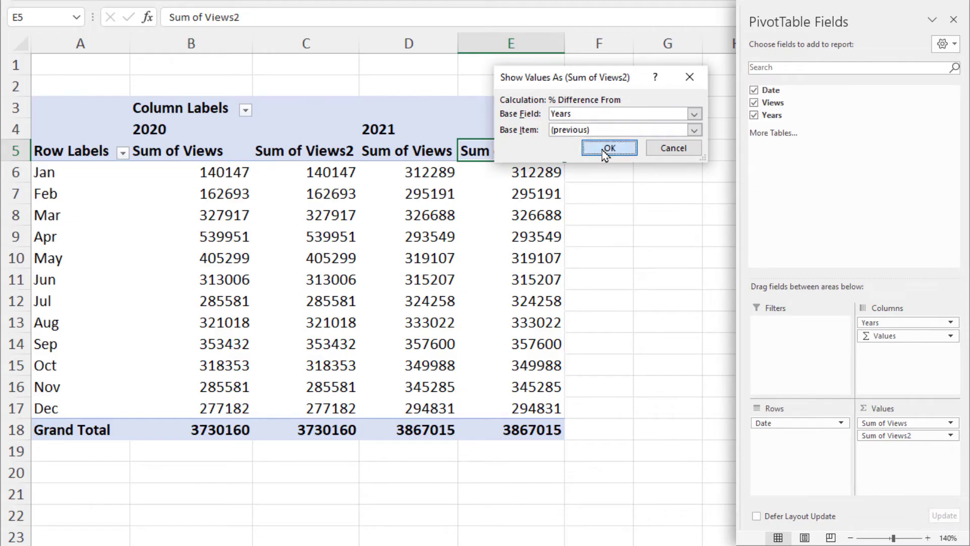
{"action": "left_click", "coordinate": [608, 148]}
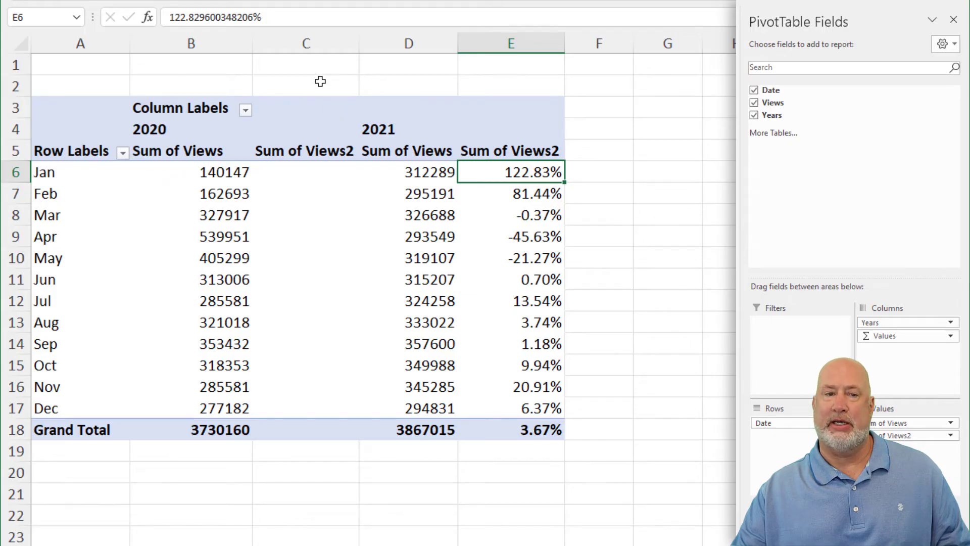
Hide the empty 2020 Sum of Views2 column C and select F6.
{"action": "right_click", "coordinate": [305, 43]}
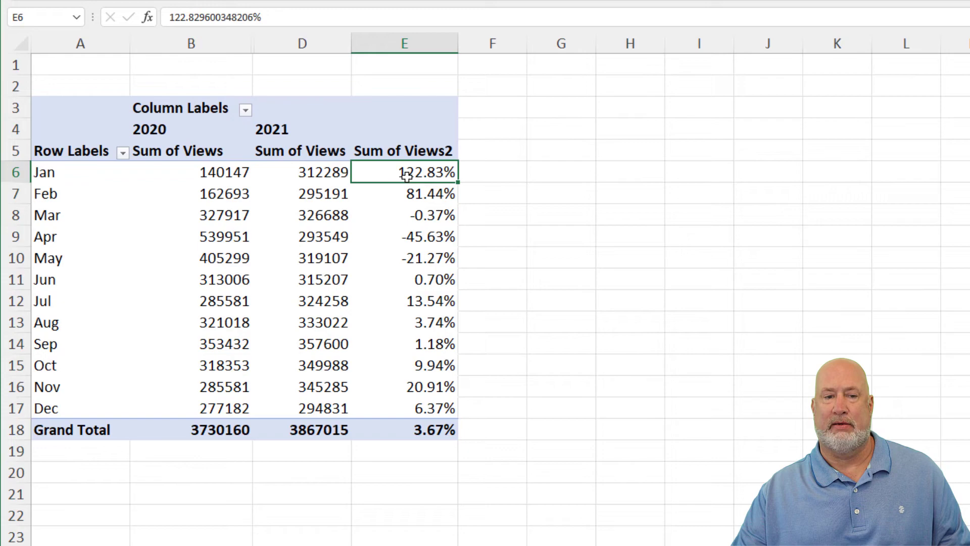
{"action": "left_click", "coordinate": [492, 172]}
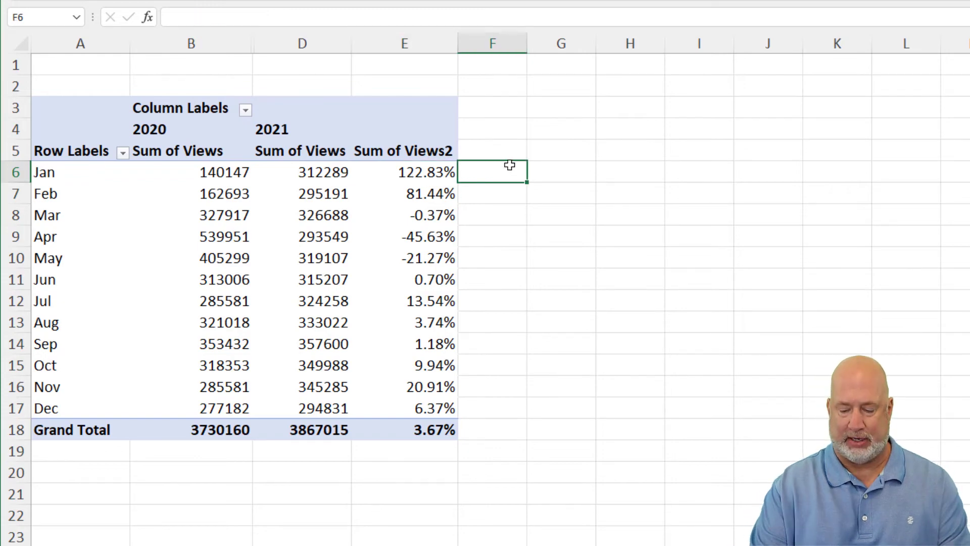
Enter =D6/C6-1 in F6 and inspect its #DIV/0! result.
{"action": "type", "text": "=d6/"}
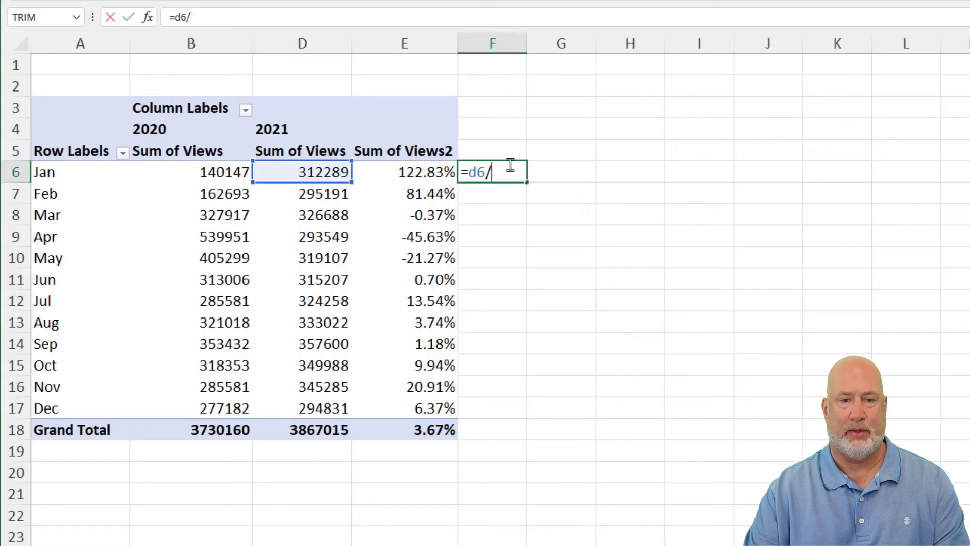
{"action": "key", "text": "enter"}
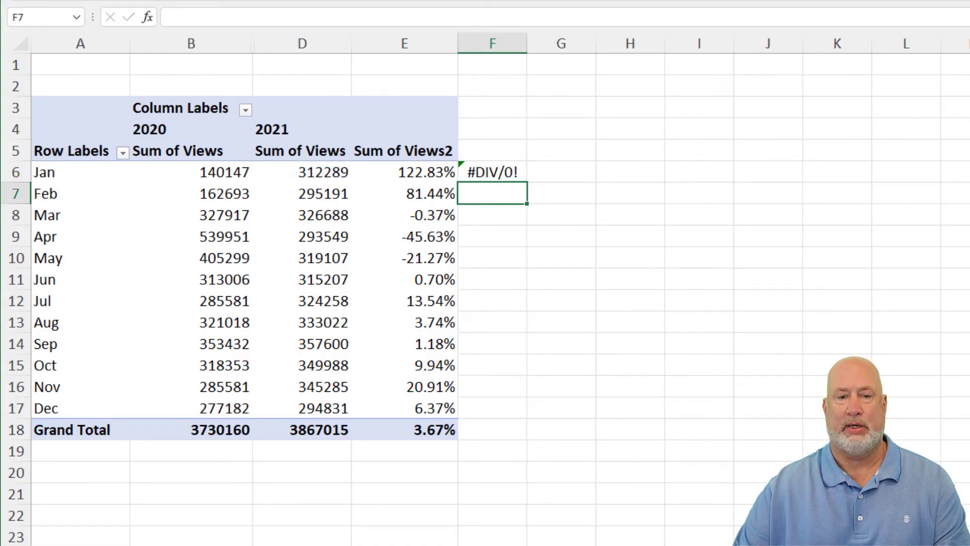
{"action": "mouse_move", "coordinate": [575, 160]}
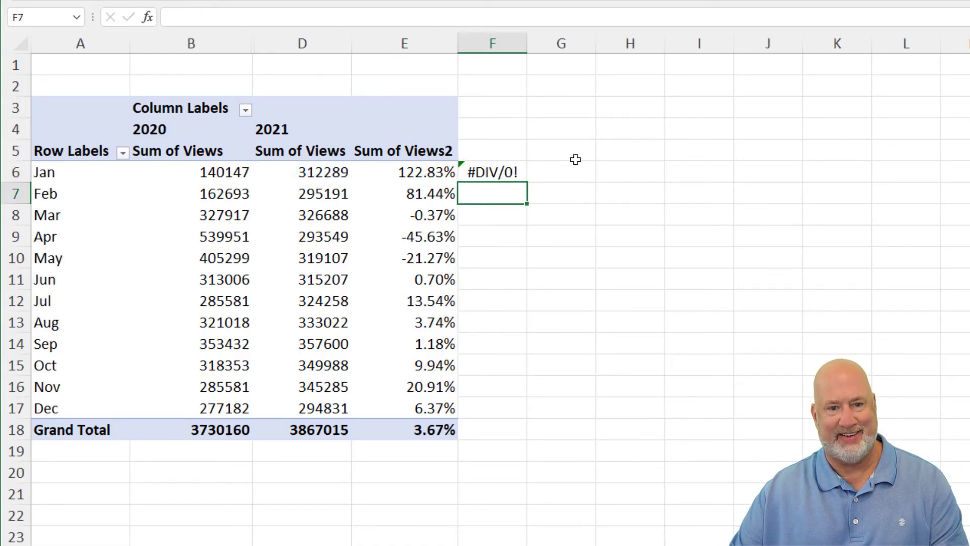
{"action": "left_click", "coordinate": [493, 172]}
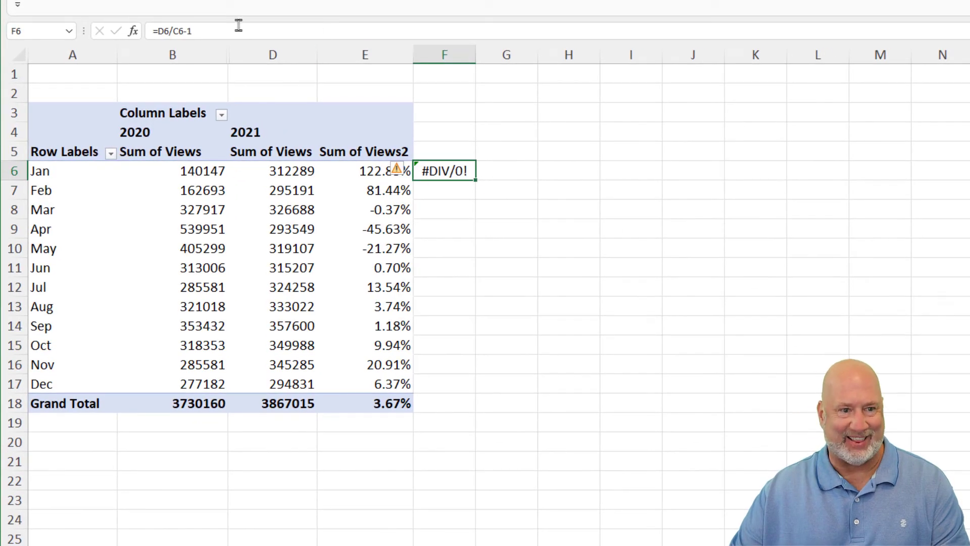